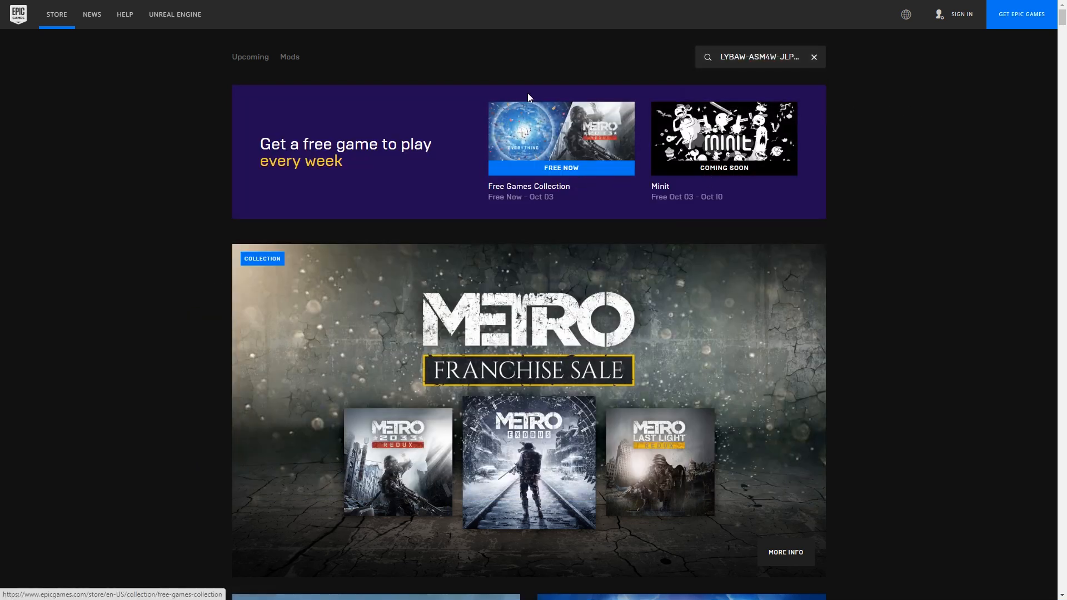
{"action": "mouse_move", "coordinate": [57, 29]}
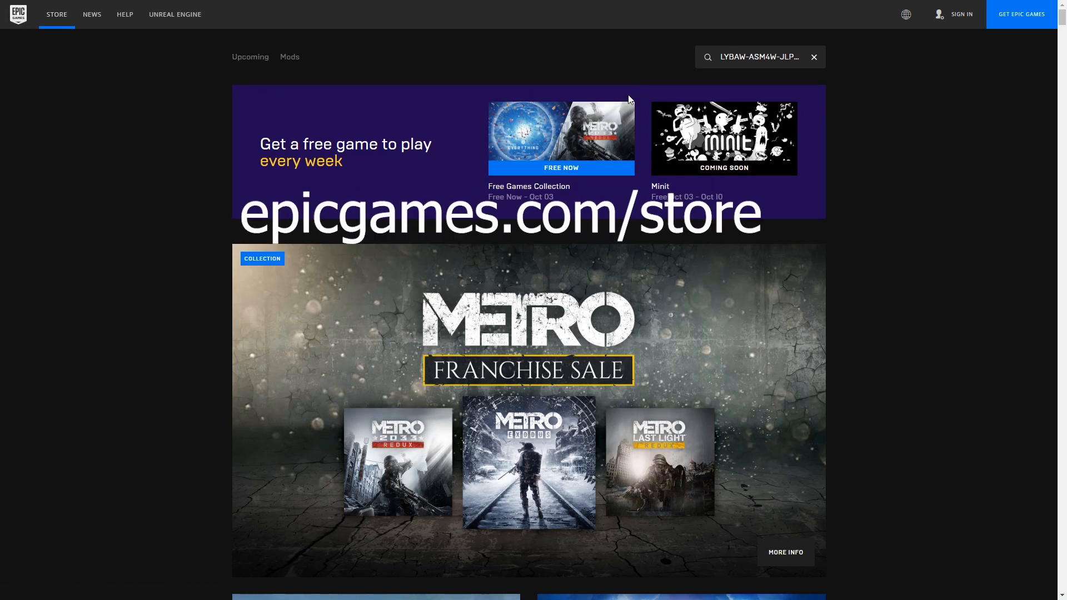
Start signing in to the Epic Games account from the store page.
{"action": "left_click", "coordinate": [961, 14]}
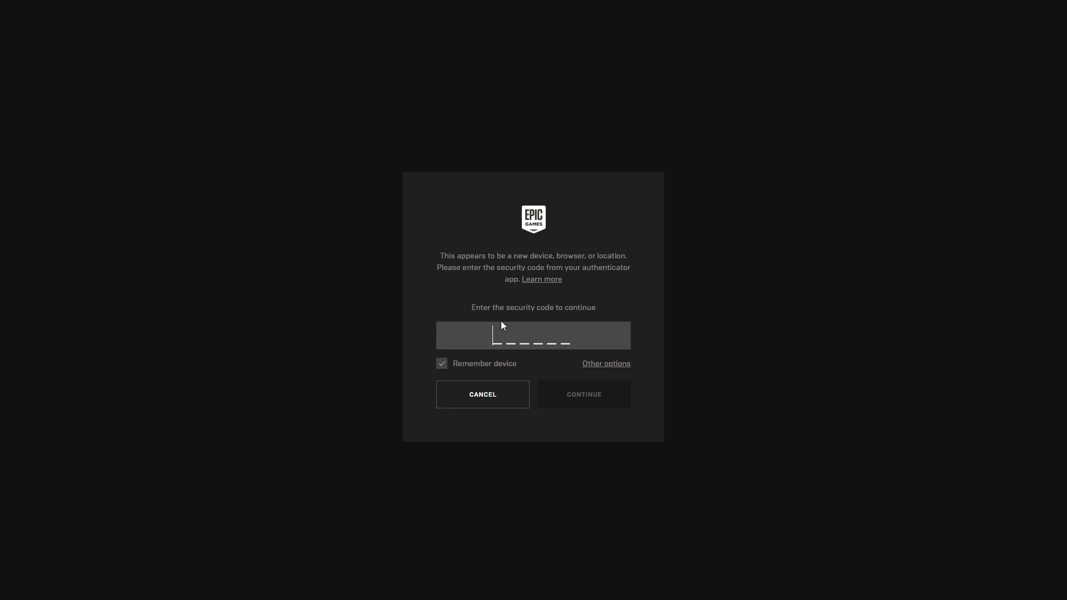
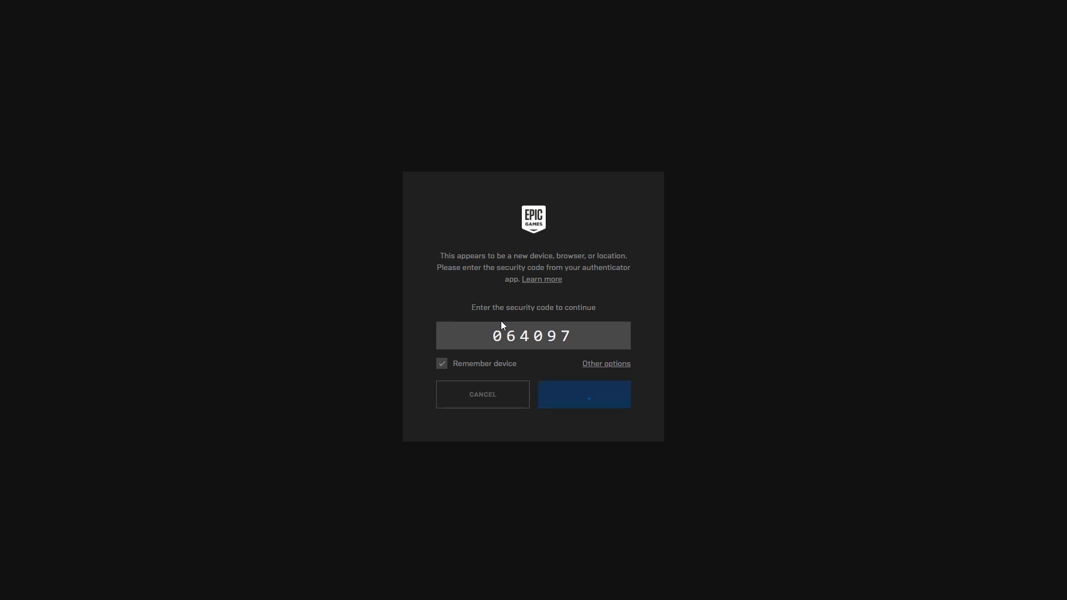
{"action": "left_click", "coordinate": [584, 394]}
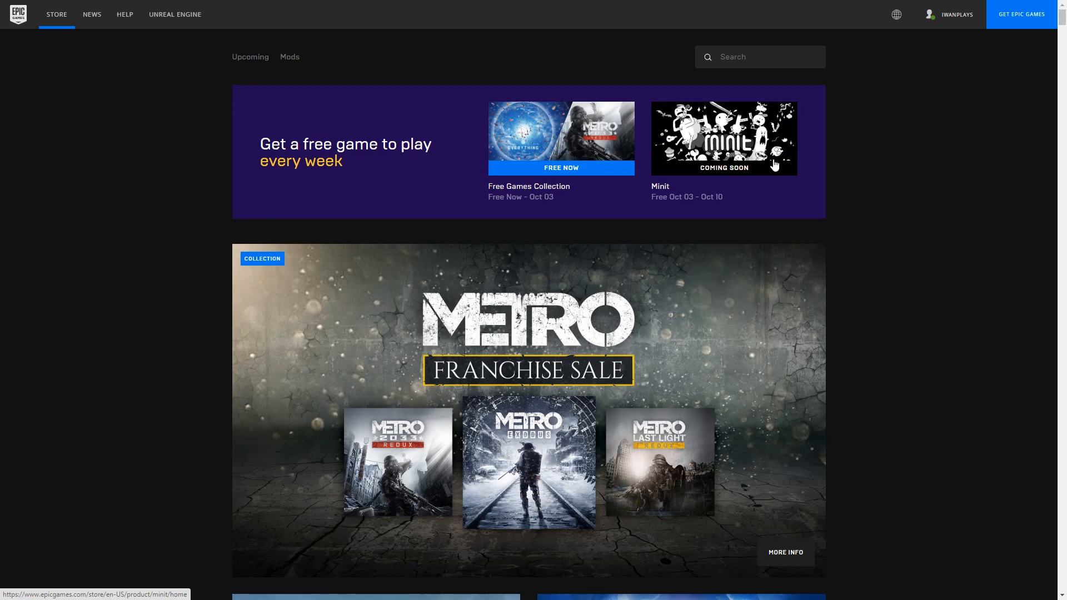
Redeem the What the Golf? key via the account menu and get the Epic Games Launcher.
{"action": "left_click", "coordinate": [956, 15]}
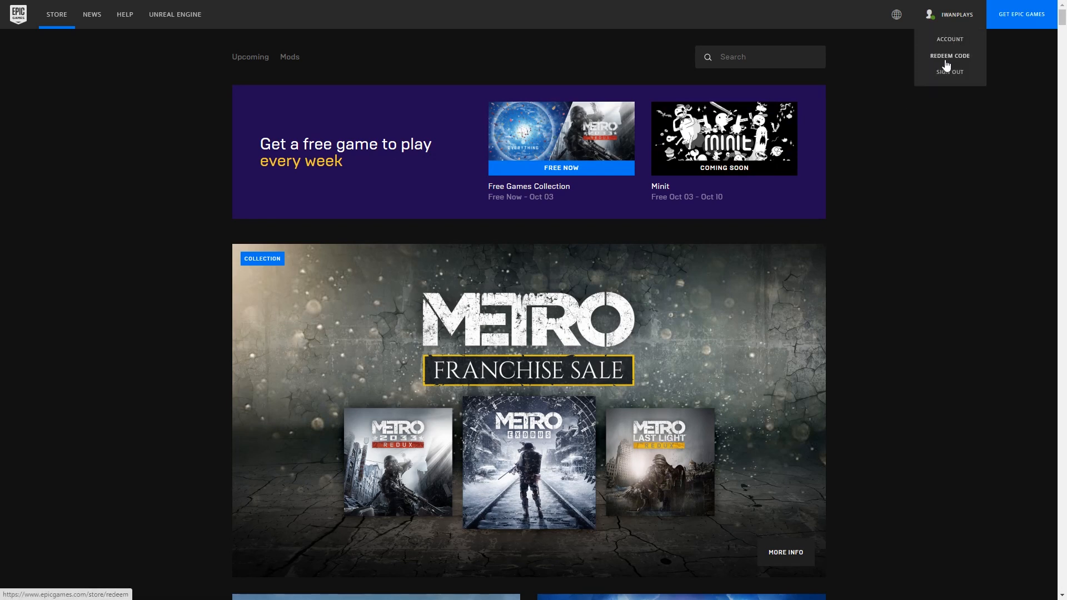
{"action": "mouse_move", "coordinate": [967, 12]}
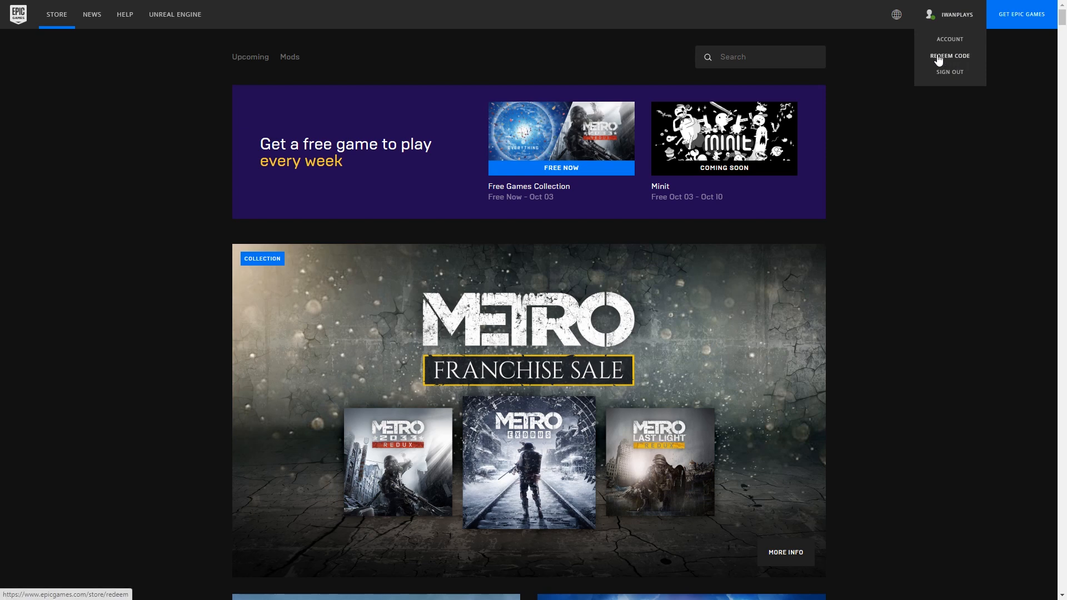
{"action": "left_click", "coordinate": [949, 56]}
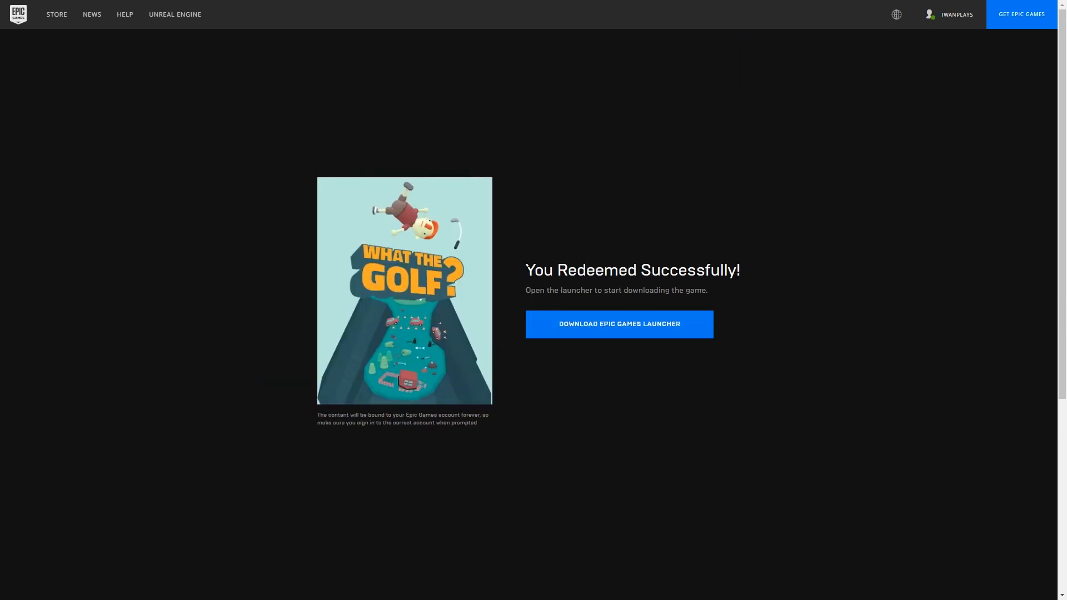
{"action": "mouse_move", "coordinate": [659, 287]}
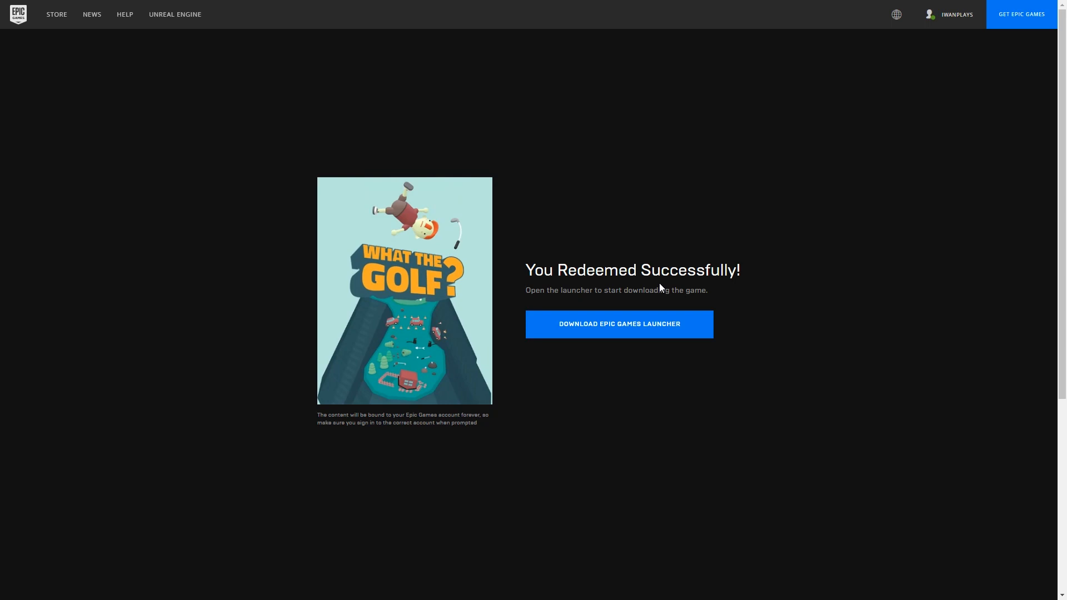
{"action": "mouse_move", "coordinate": [607, 334]}
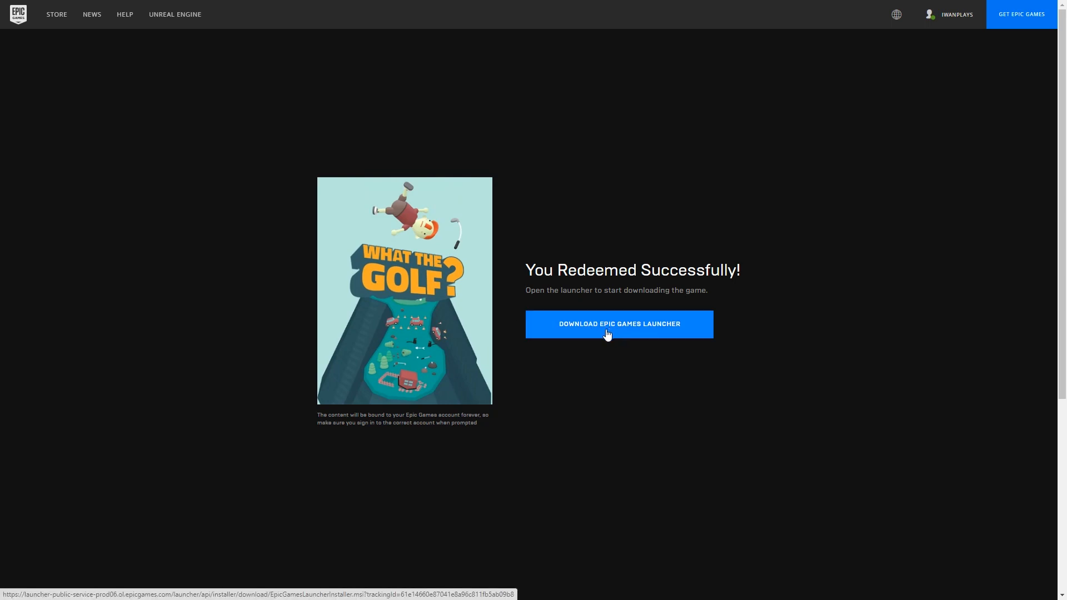
{"action": "left_click", "coordinate": [618, 324]}
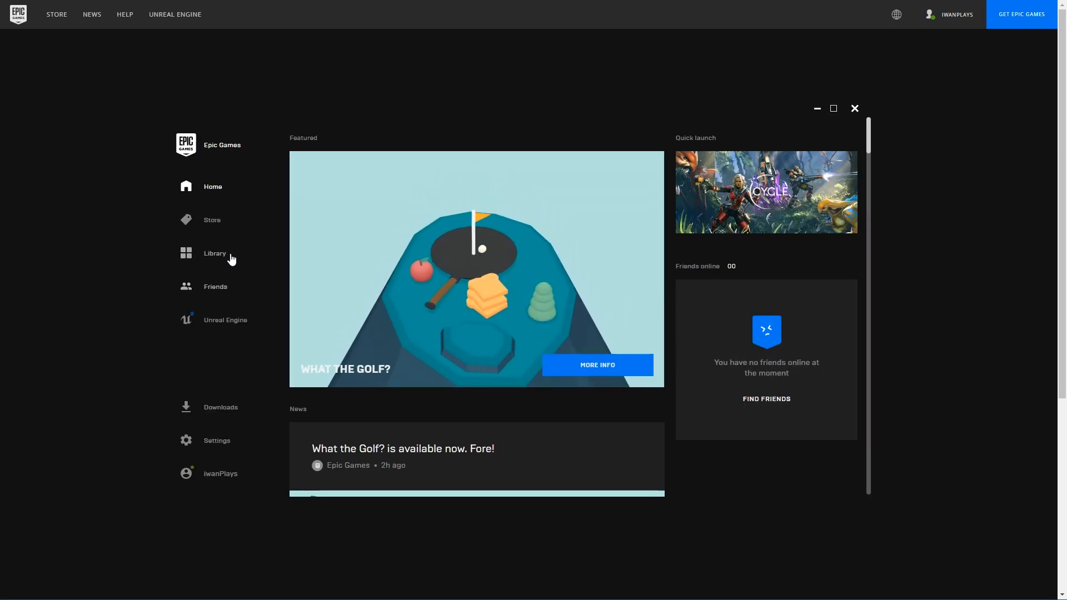
Find What the Golf? in the library via 'gol' and review its install location dialog twice.
{"action": "left_click", "coordinate": [214, 253]}
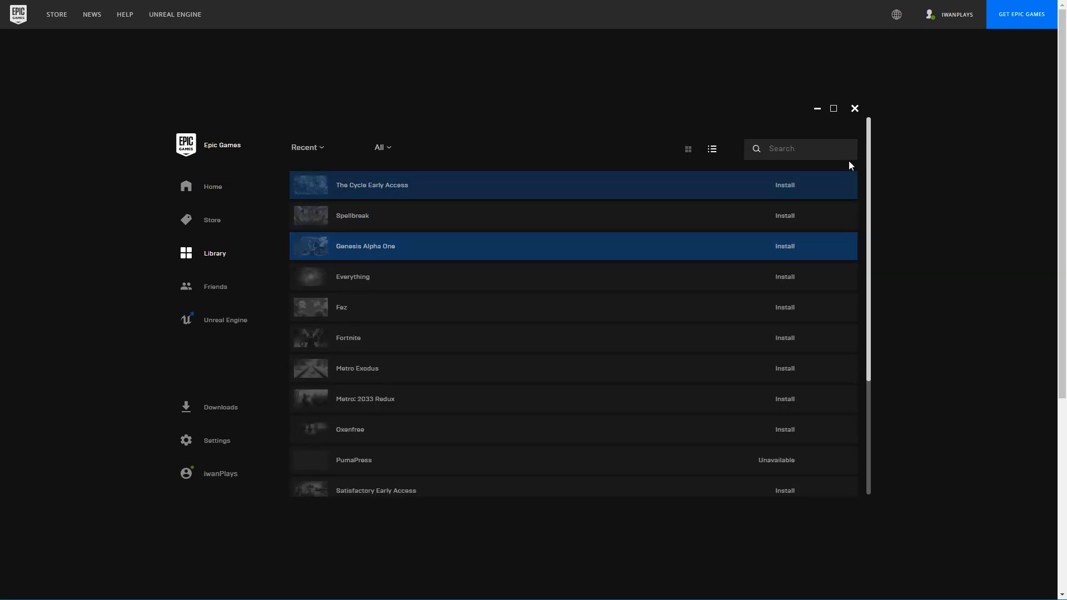
{"action": "type", "text": "gol"}
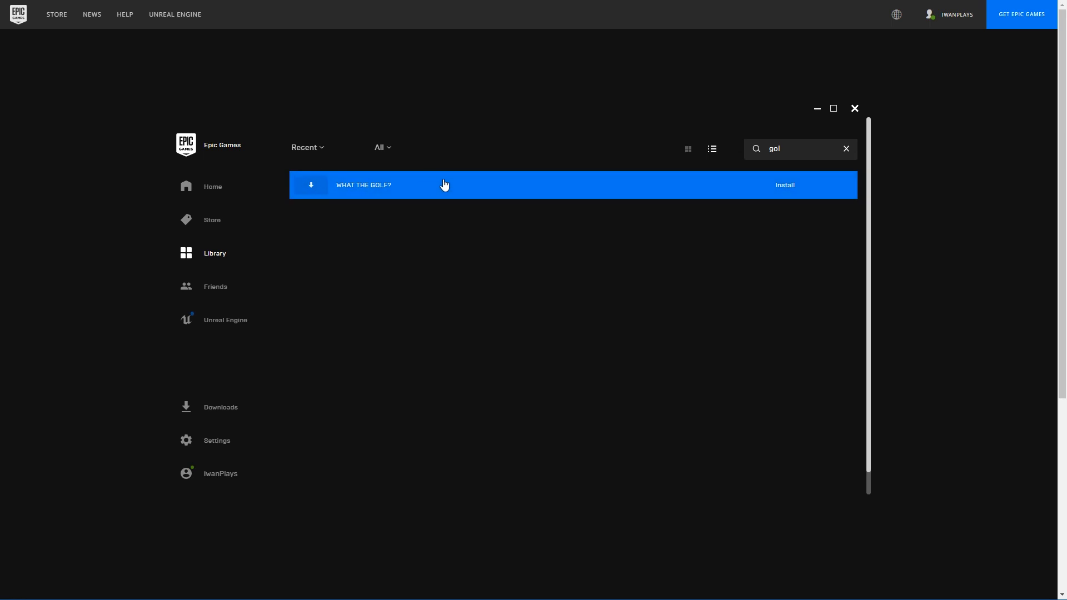
{"action": "left_click", "coordinate": [784, 185]}
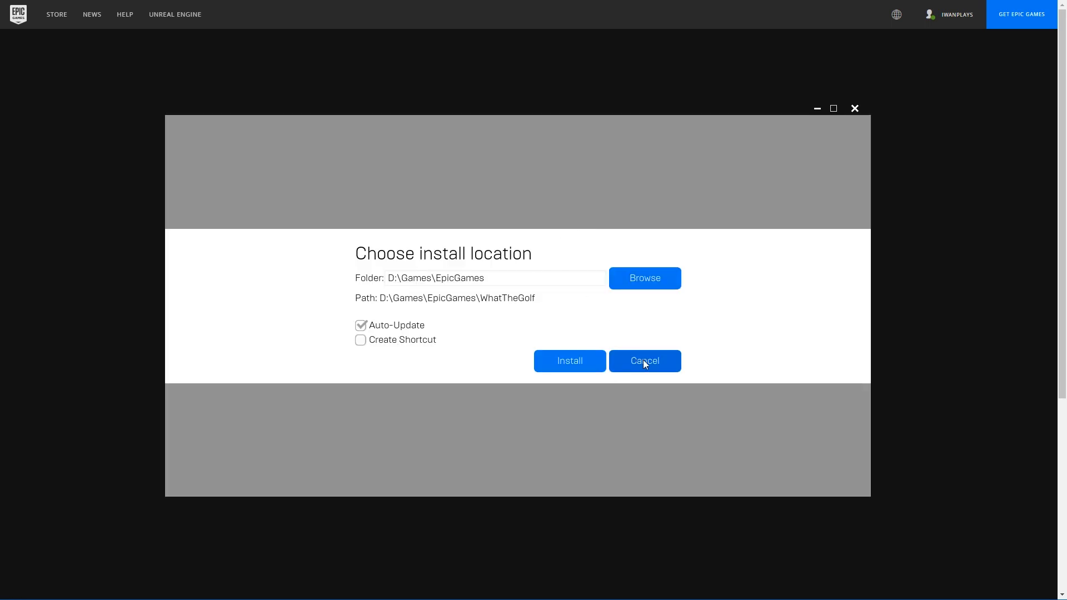
{"action": "left_click", "coordinate": [645, 360]}
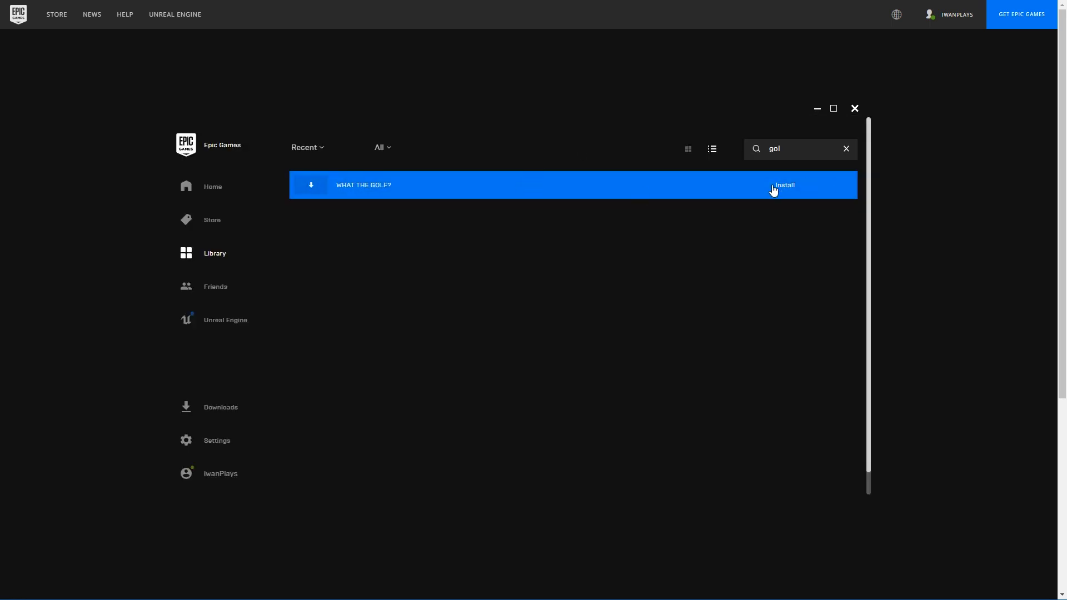
{"action": "left_click", "coordinate": [784, 185]}
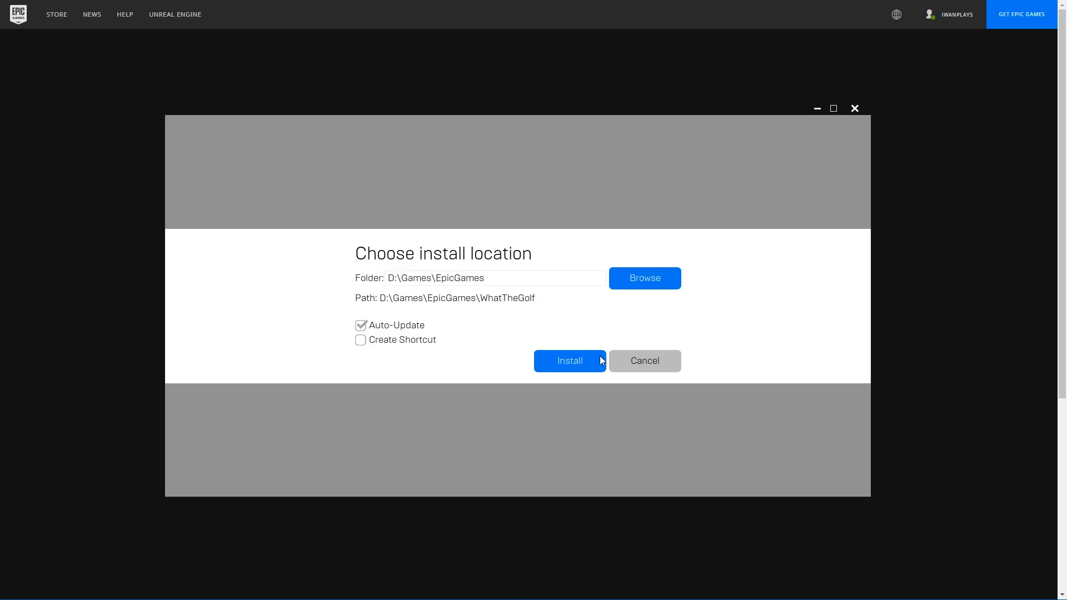
{"action": "left_click", "coordinate": [569, 360]}
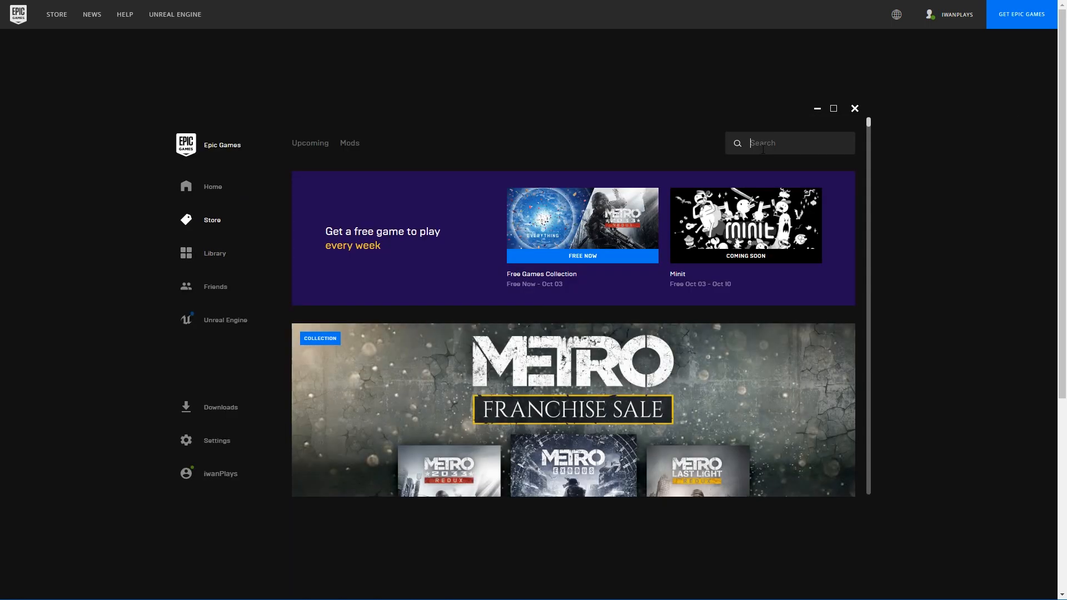
Search the store for 'what the gold'.
{"action": "type", "text": "what the gold"}
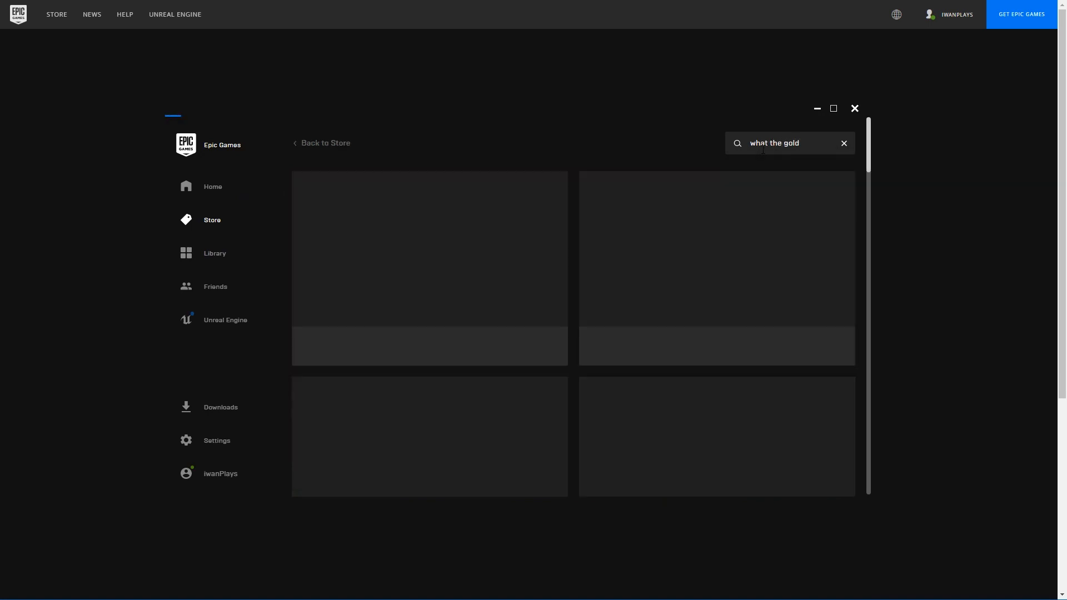